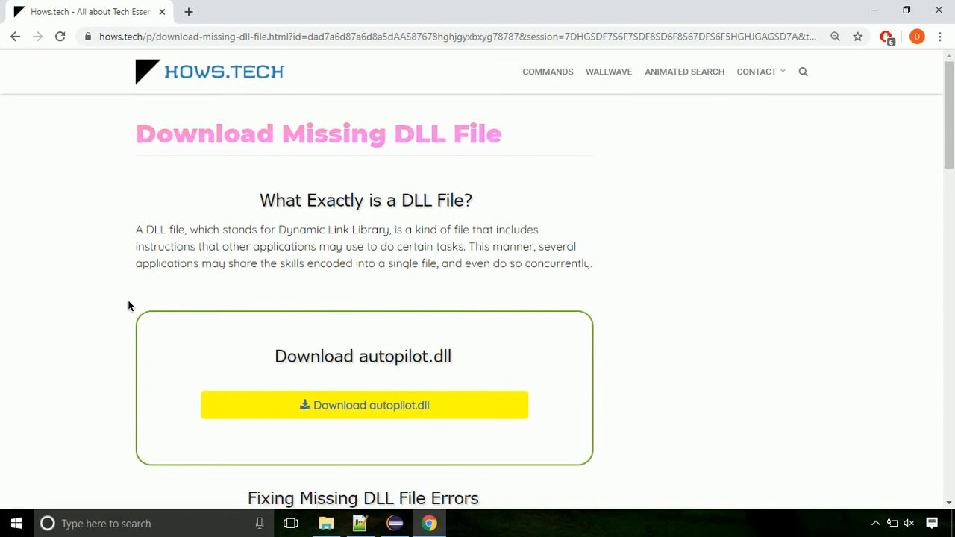
{"action": "mouse_move", "coordinate": [363, 405]}
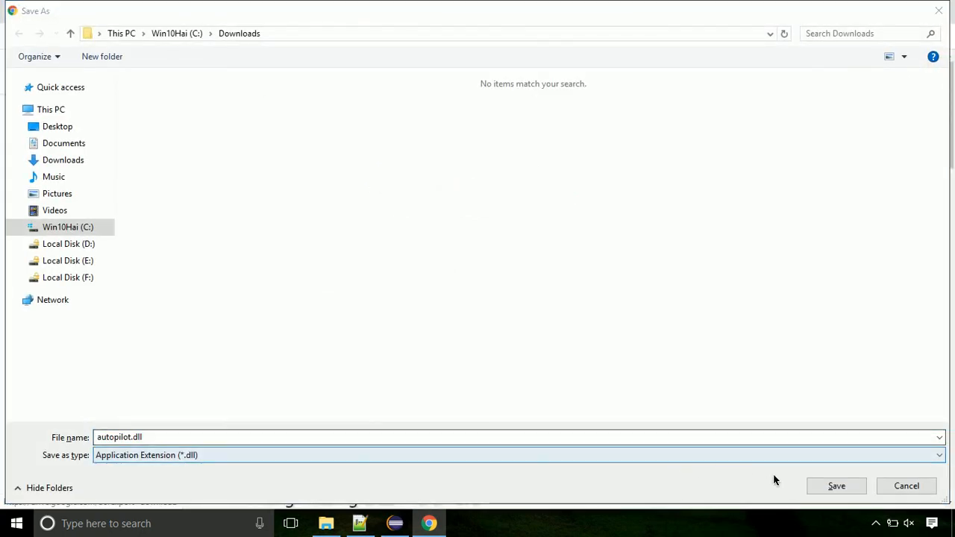
- Save autopilot.dll from the hows.tech page into the Downloads folder
{"action": "left_click", "coordinate": [836, 485]}
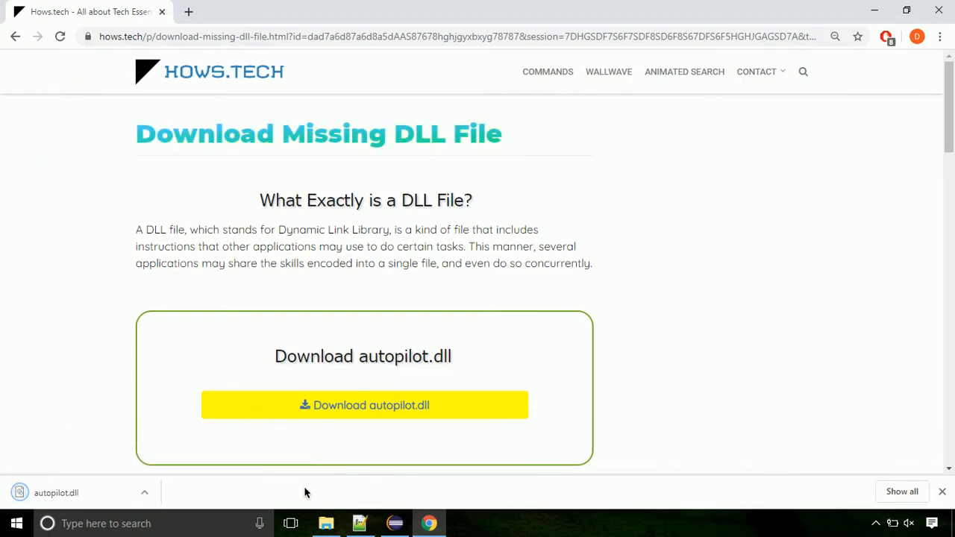
{"action": "left_click", "coordinate": [144, 493]}
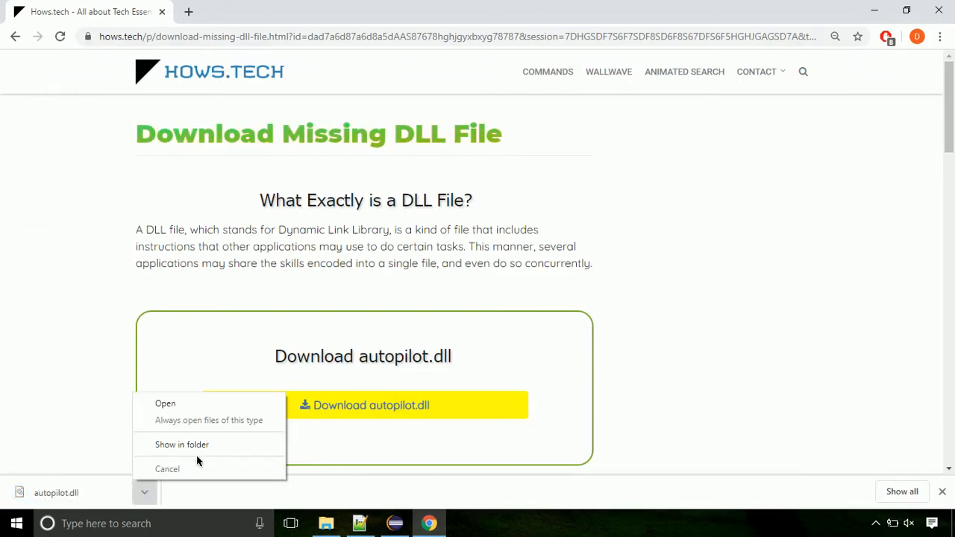
- Show autopilot.dll in its Downloads folder and copy the file
{"action": "left_click", "coordinate": [181, 443]}
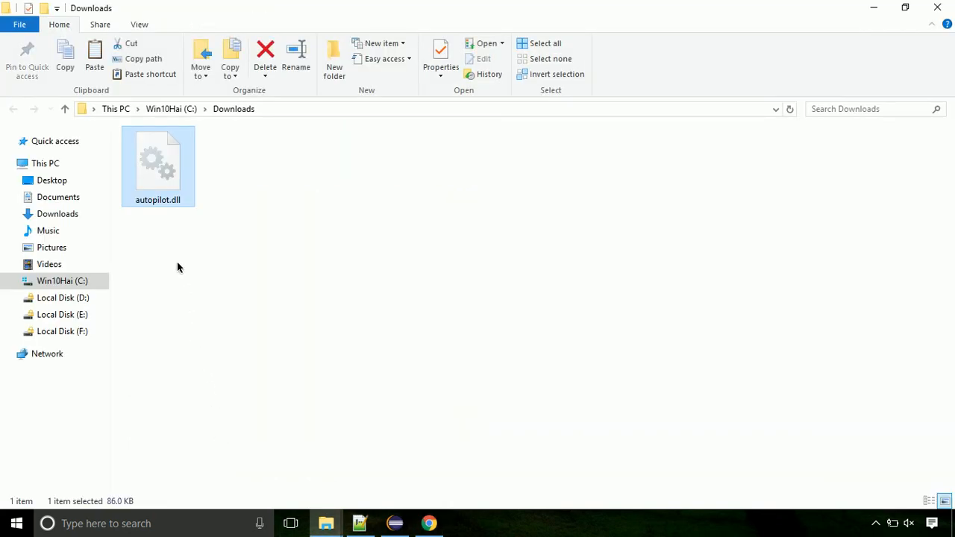
{"action": "right_click", "coordinate": [157, 164]}
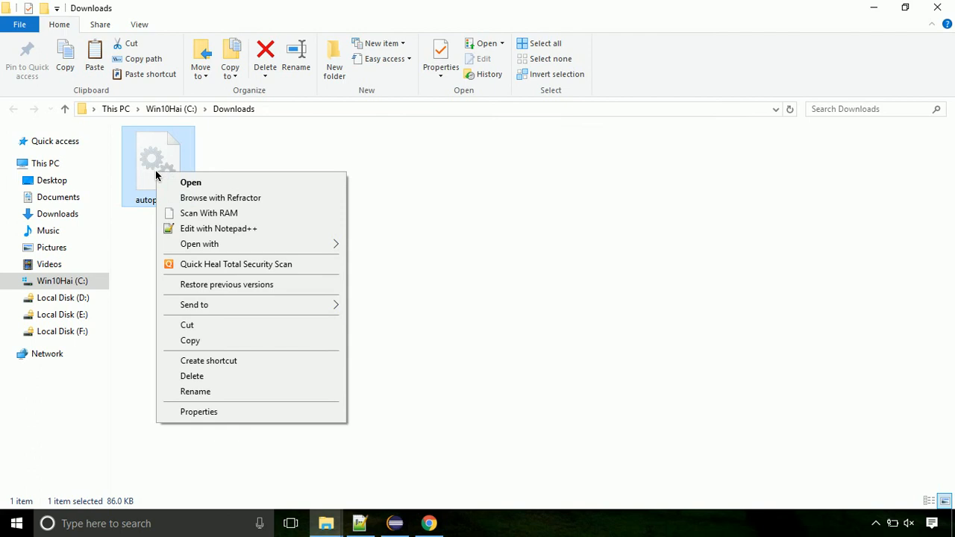
{"action": "mouse_move", "coordinate": [212, 264]}
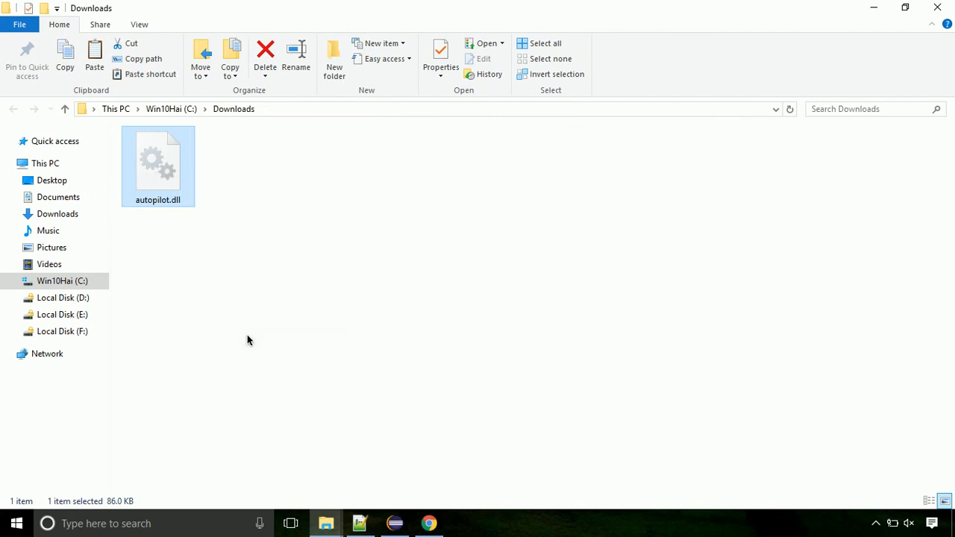
{"action": "mouse_move", "coordinate": [153, 308]}
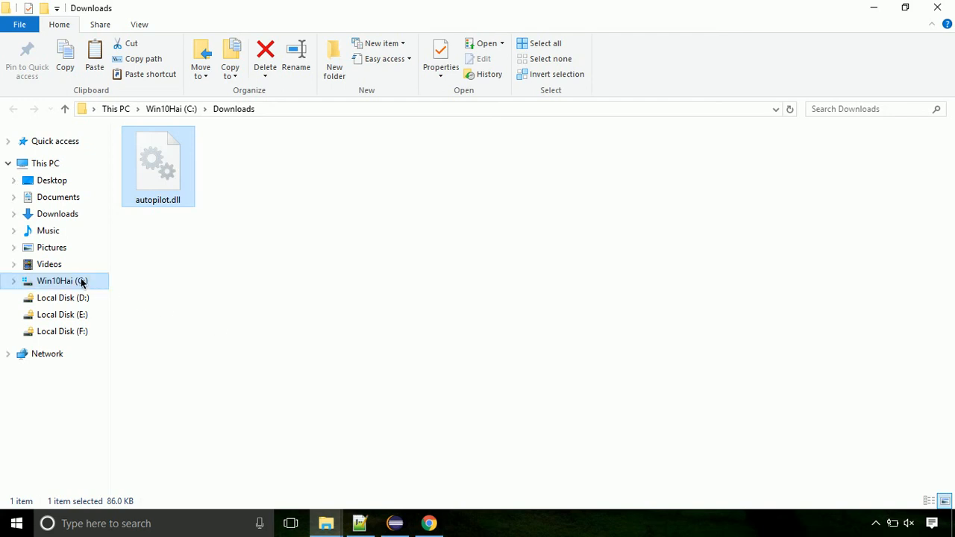
- Browse from the C: drive through Windows into the System32 folder
{"action": "left_click", "coordinate": [61, 281]}
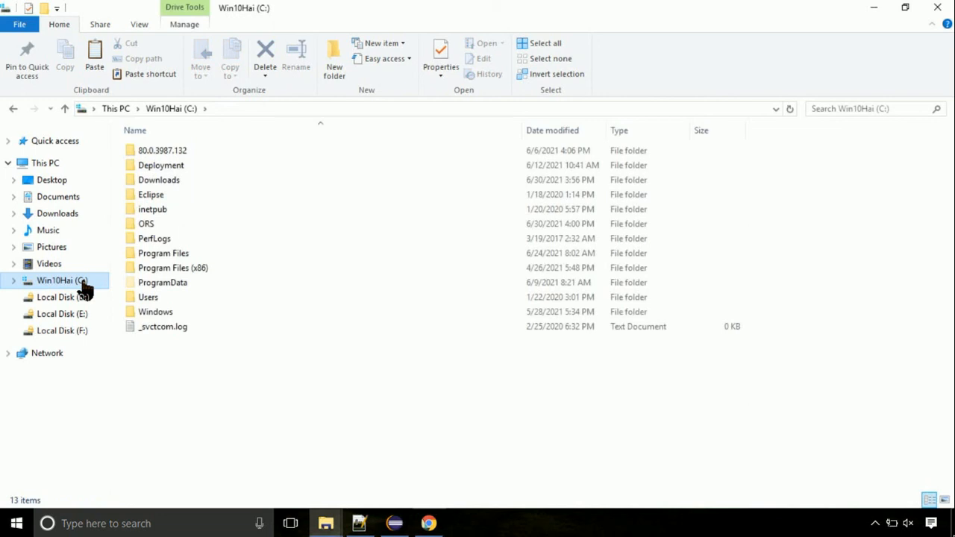
{"action": "mouse_move", "coordinate": [190, 317]}
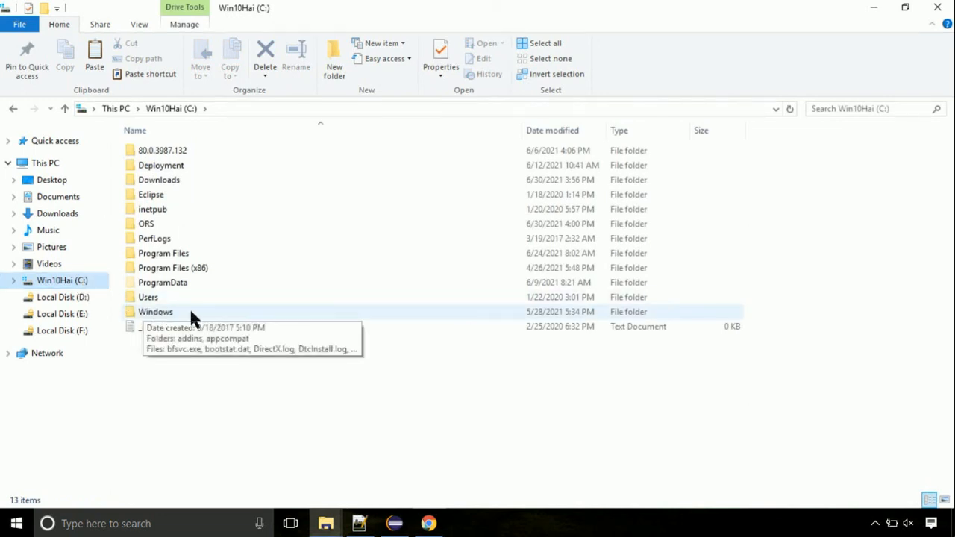
{"action": "double_click", "coordinate": [155, 311]}
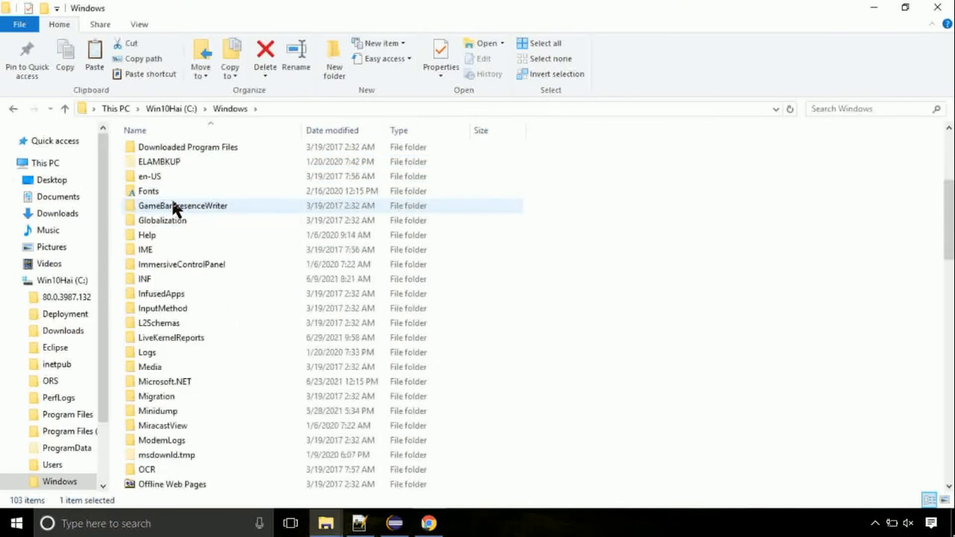
{"action": "scroll", "scroll_direction": "down", "scroll_amount": 3}
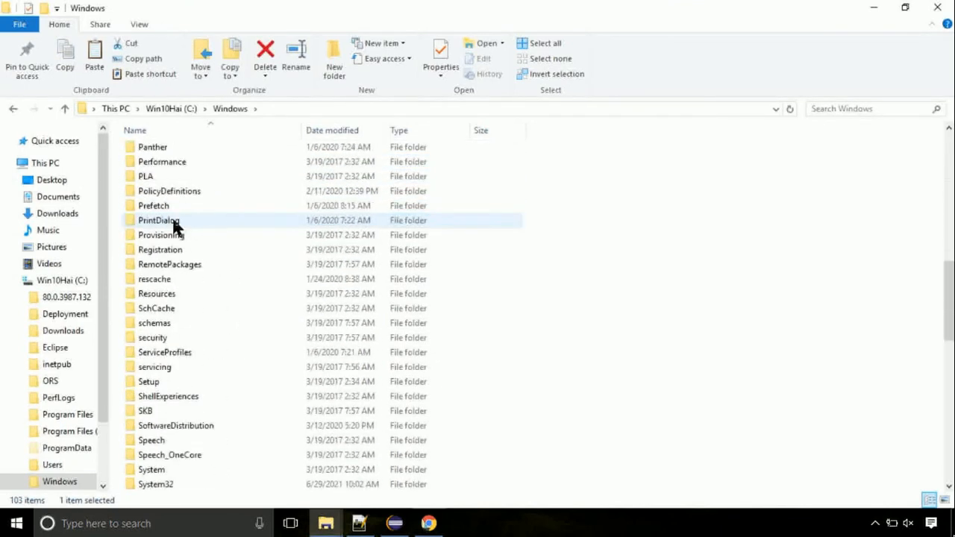
{"action": "scroll", "scroll_direction": "down", "scroll_amount": 3}
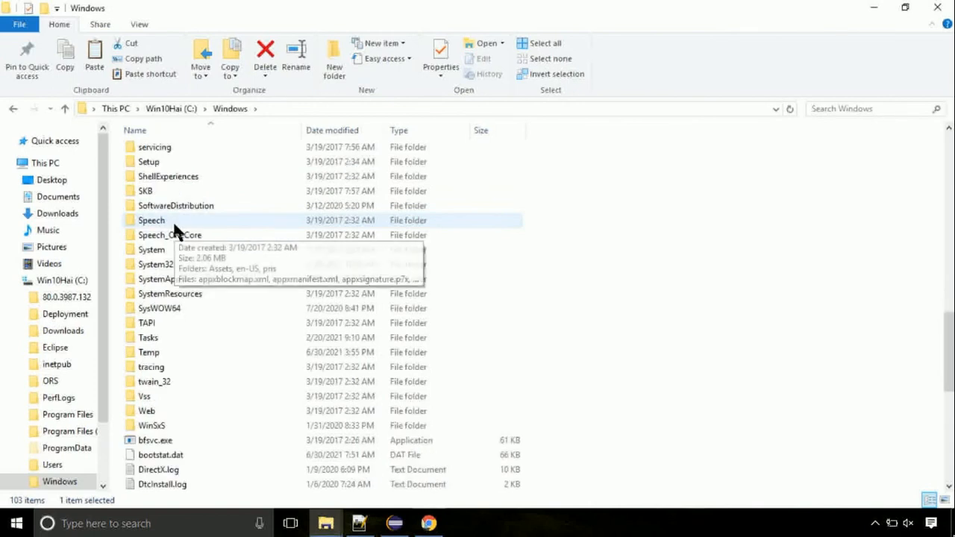
{"action": "double_click", "coordinate": [155, 263]}
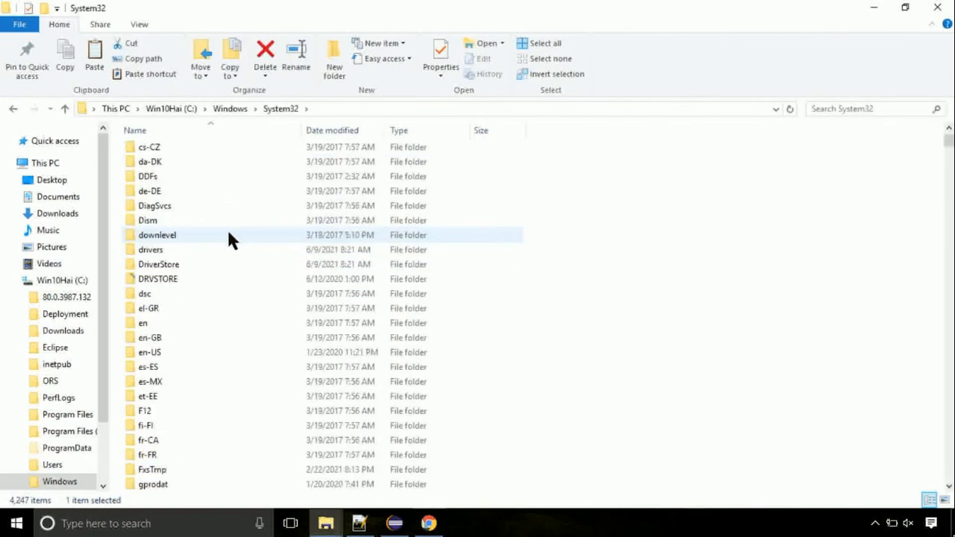
{"action": "scroll", "scroll_direction": "down", "scroll_amount": 3}
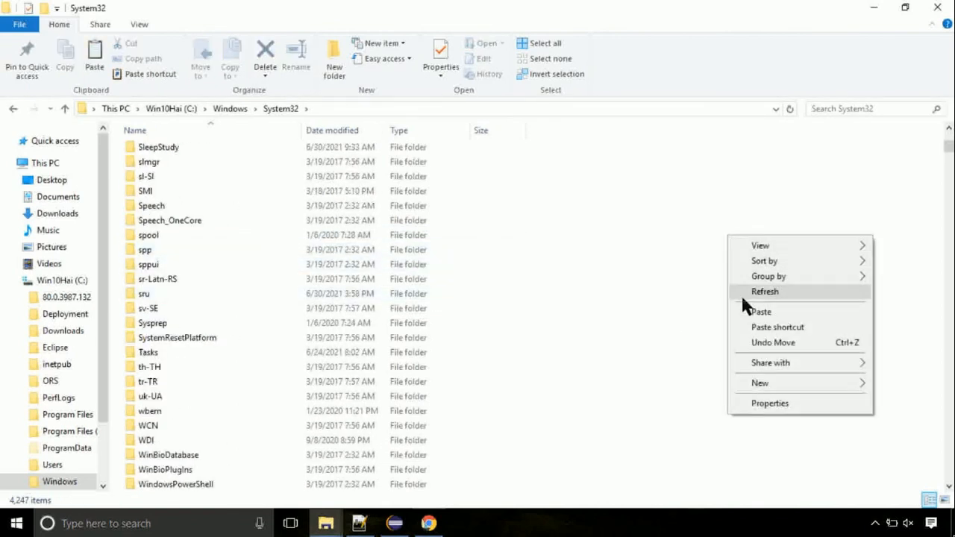
- Paste autopilot.dll into System32, approving the administrator permission prompt
{"action": "left_click", "coordinate": [761, 312]}
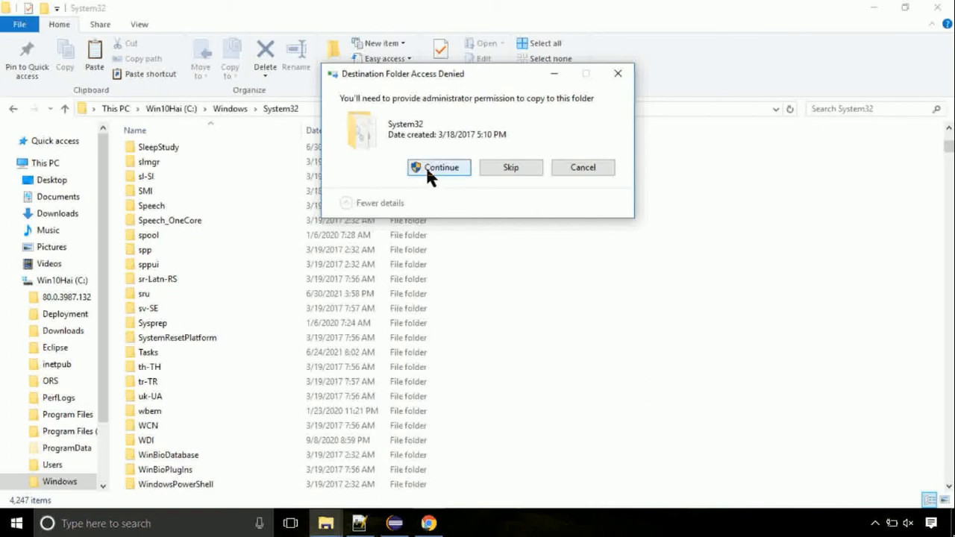
{"action": "left_click", "coordinate": [439, 167]}
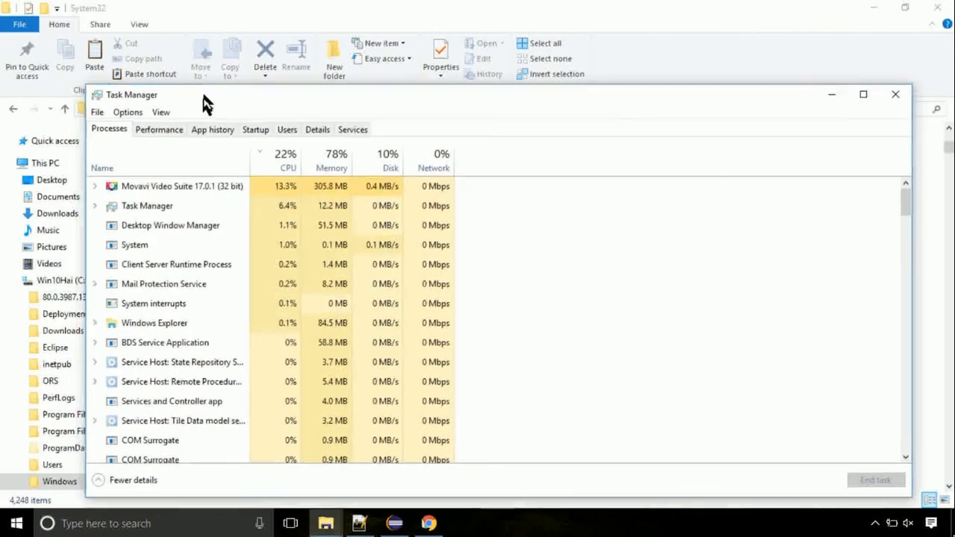
- Run C:\Windows\System32\cmd.exe with administrative privileges through Task Manager's new-task dialog
{"action": "left_click", "coordinate": [863, 94]}
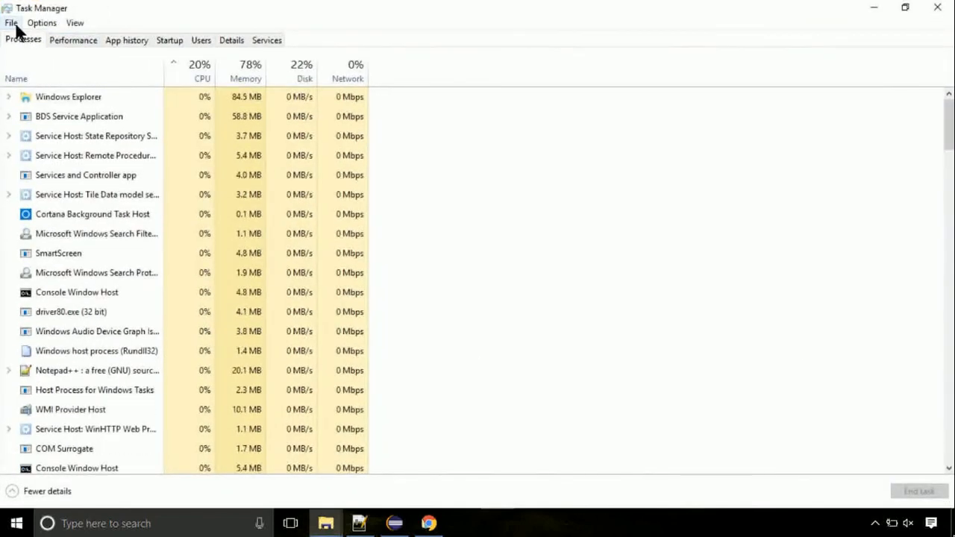
{"action": "left_click", "coordinate": [12, 22]}
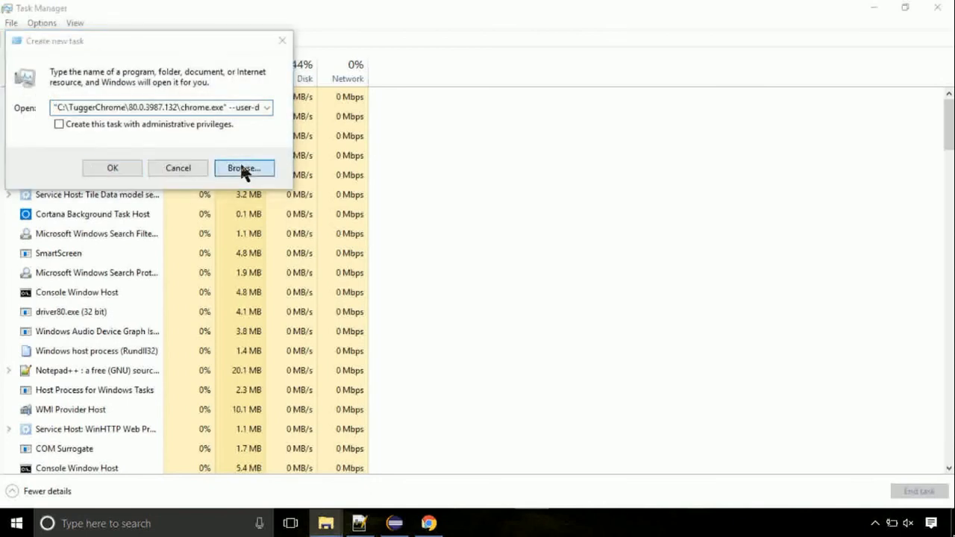
{"action": "left_click", "coordinate": [244, 168]}
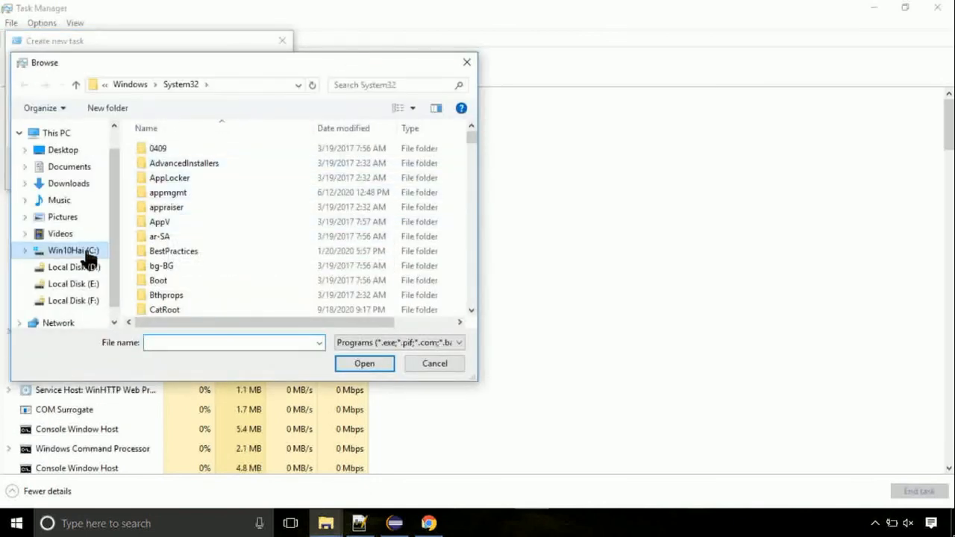
{"action": "left_click", "coordinate": [73, 250]}
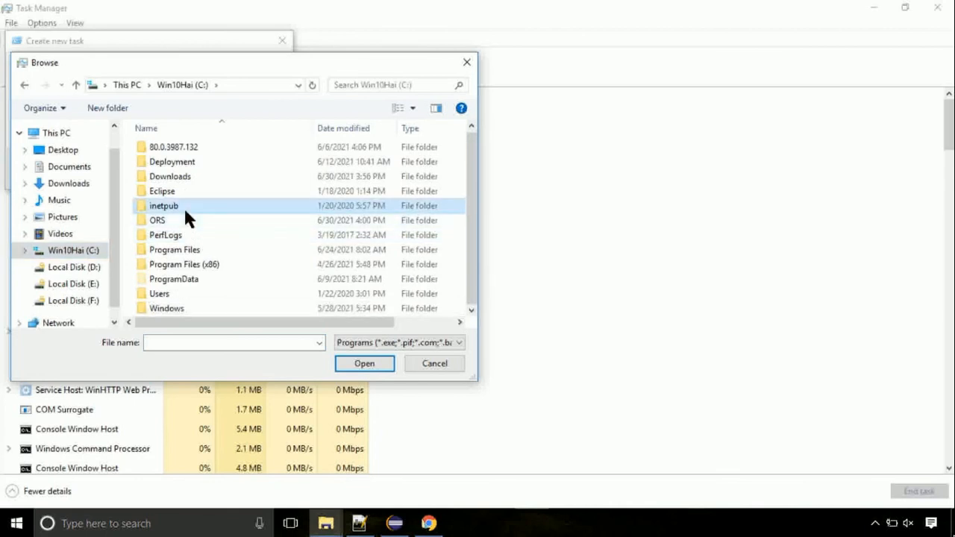
{"action": "double_click", "coordinate": [166, 308]}
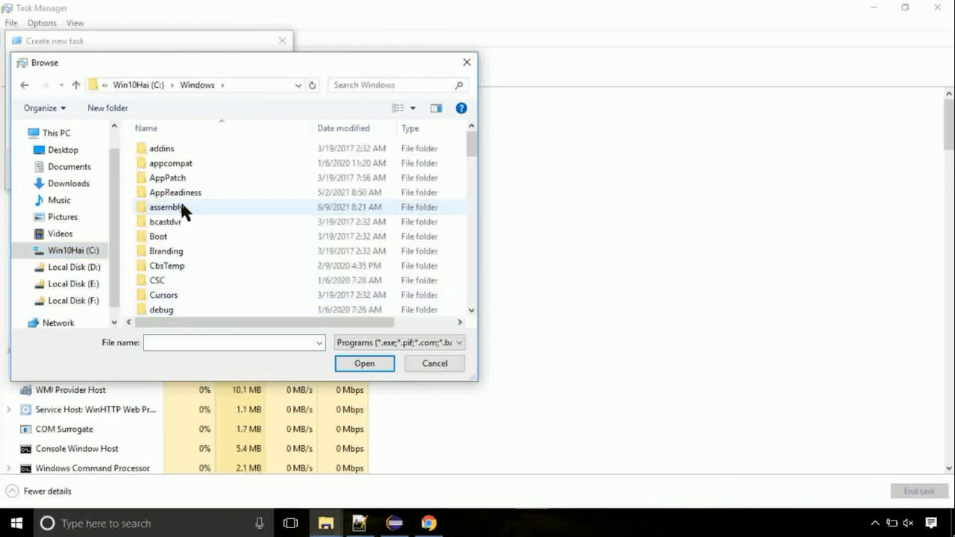
{"action": "scroll", "scroll_direction": "down", "scroll_amount": 3}
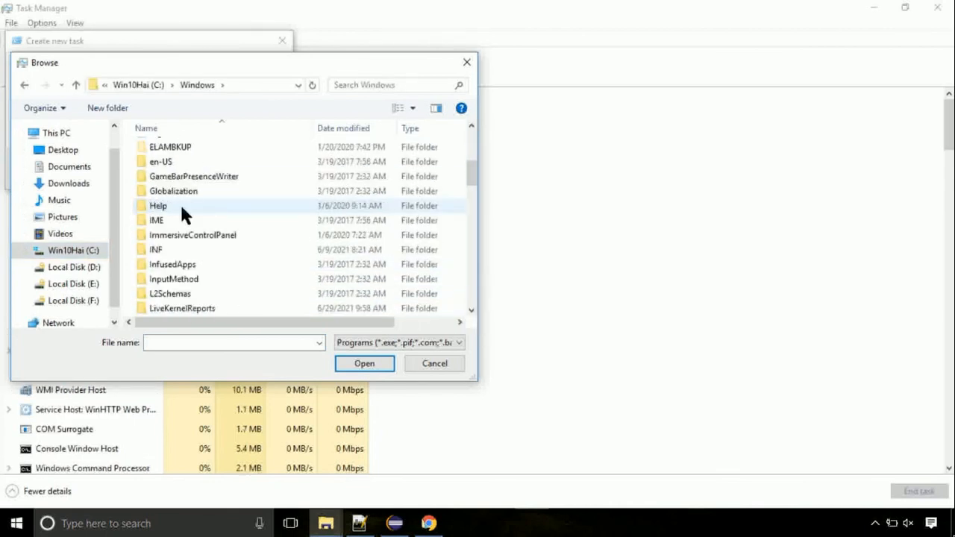
{"action": "scroll", "scroll_direction": "down", "scroll_amount": 3}
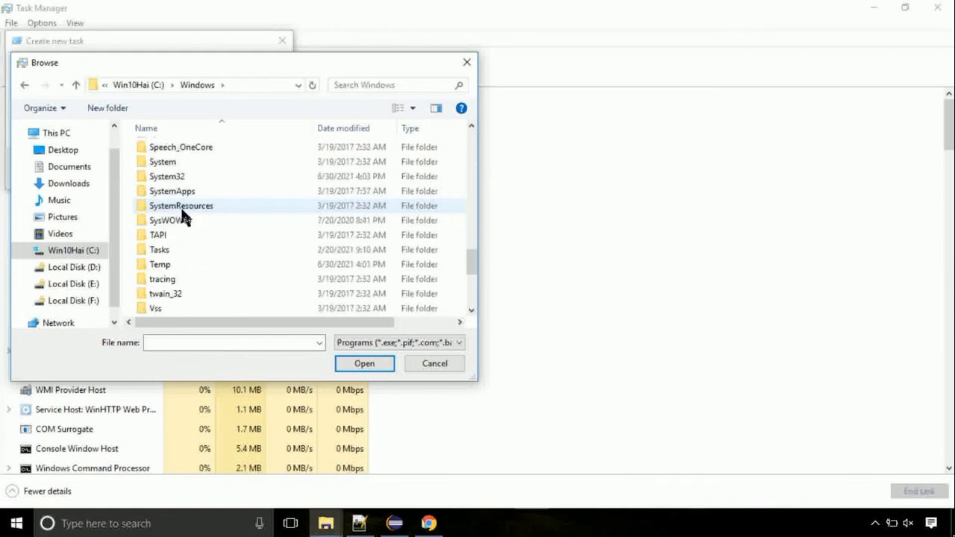
{"action": "double_click", "coordinate": [166, 176]}
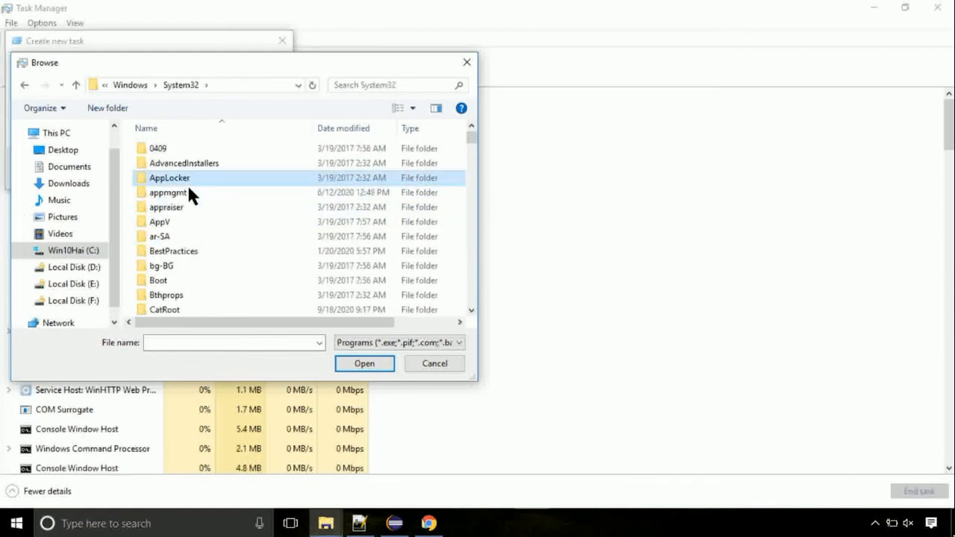
{"action": "scroll", "scroll_direction": "down", "scroll_amount": 3}
{"action": "type", "text": "cmd.exe"}
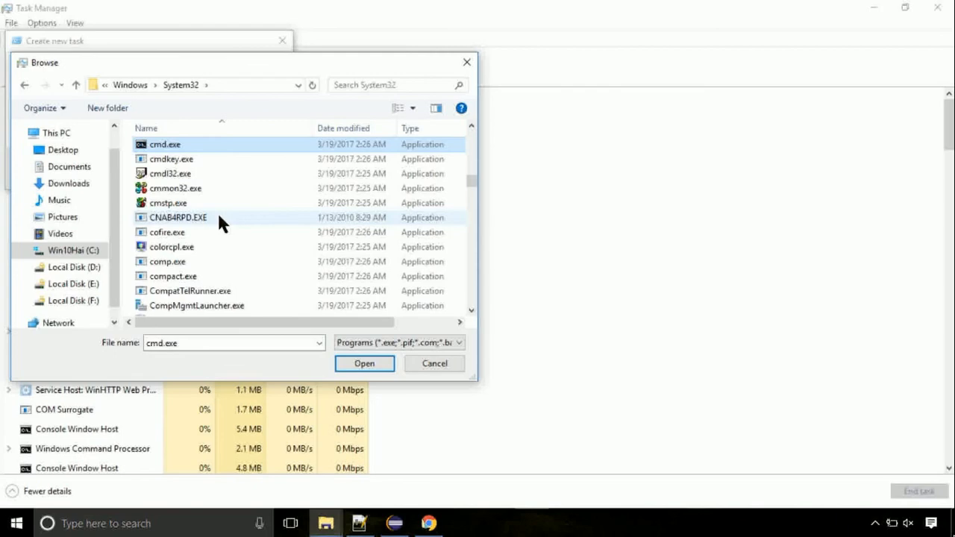
{"action": "left_click", "coordinate": [364, 364]}
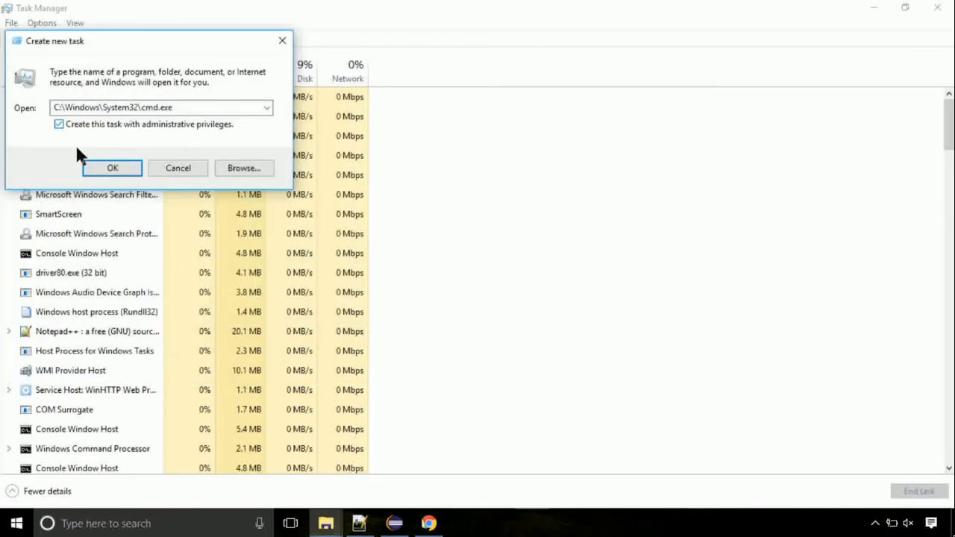
{"action": "left_click", "coordinate": [112, 167]}
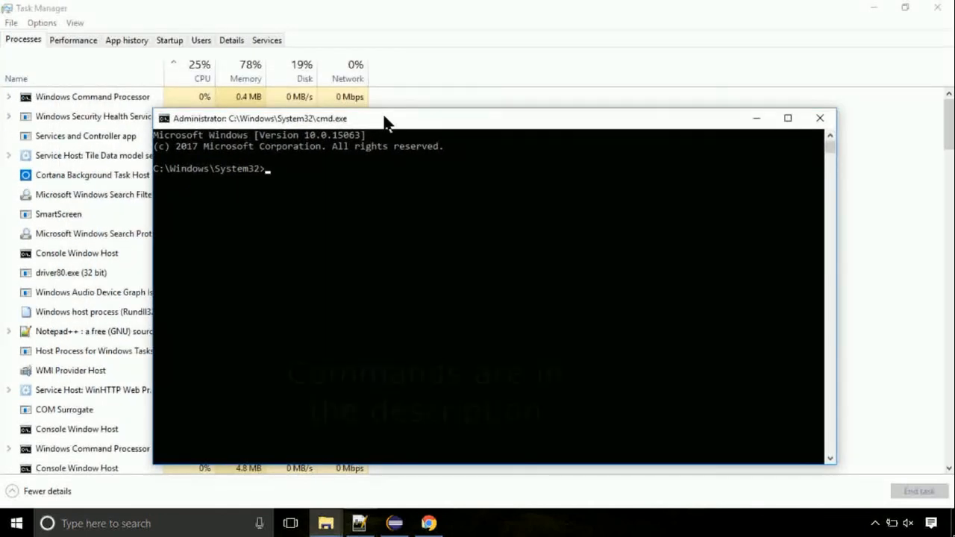
- Run gpupdate to refresh group policy, then enter chkdsk c: at the prompt
{"action": "type", "text": "gpupdate"}
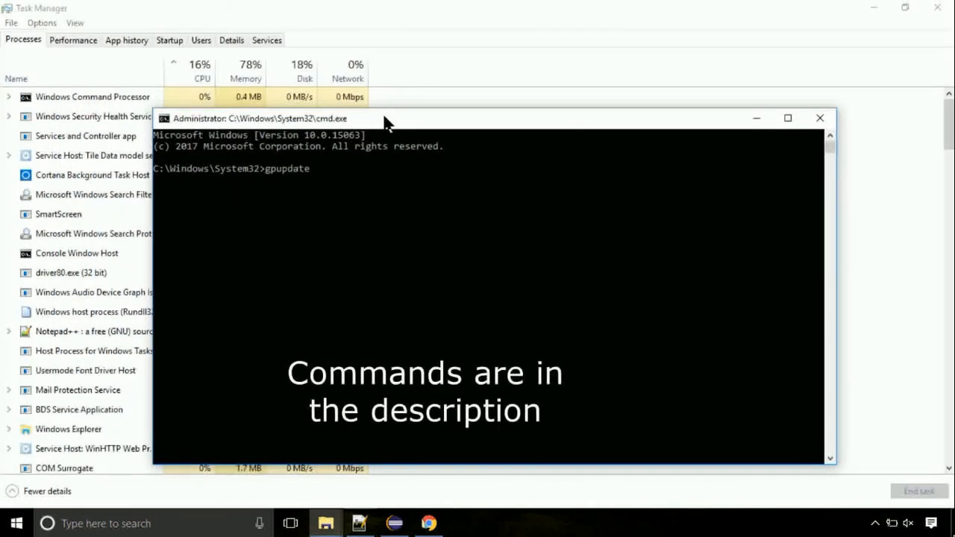
{"action": "key", "text": "Return"}
{"action": "type", "text": "c"}
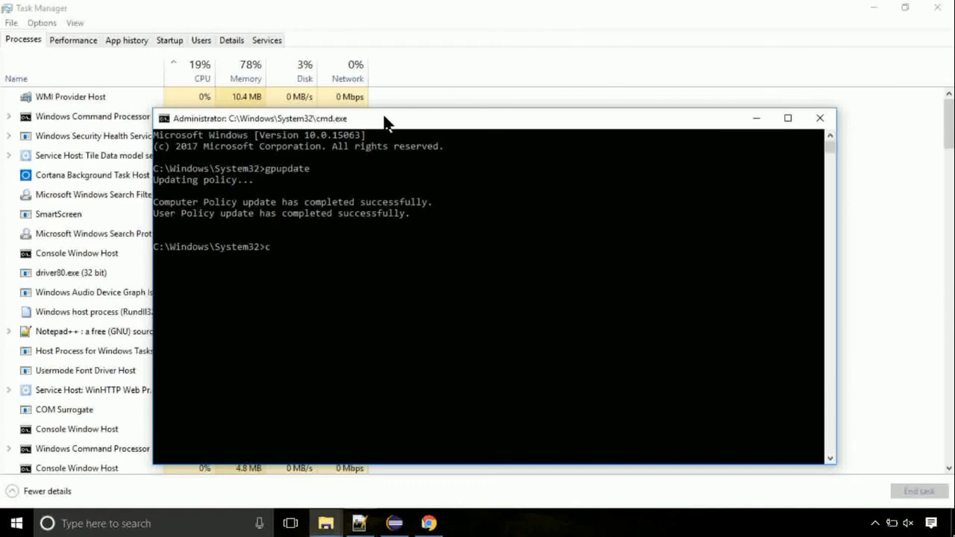
{"action": "type", "text": "hkdsk"}
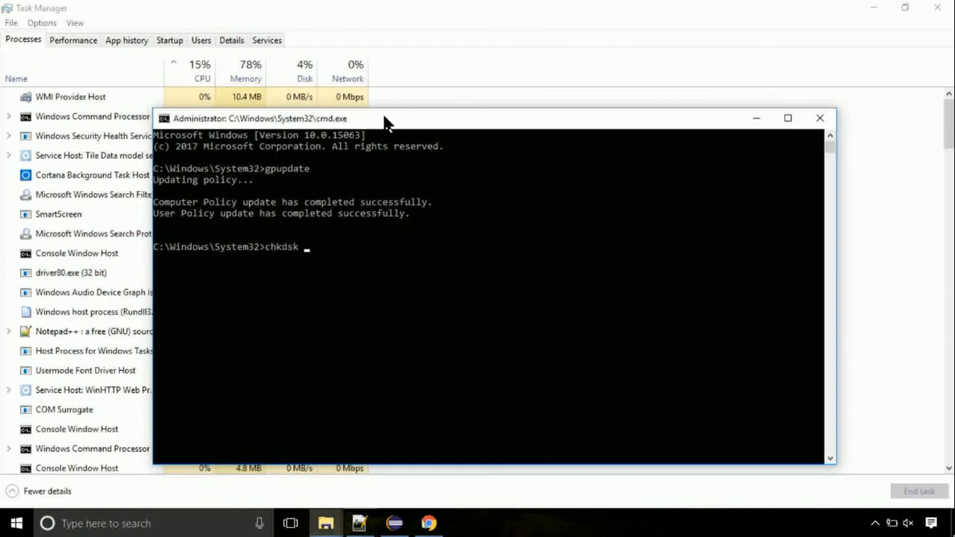
{"action": "type", "text": "c:"}
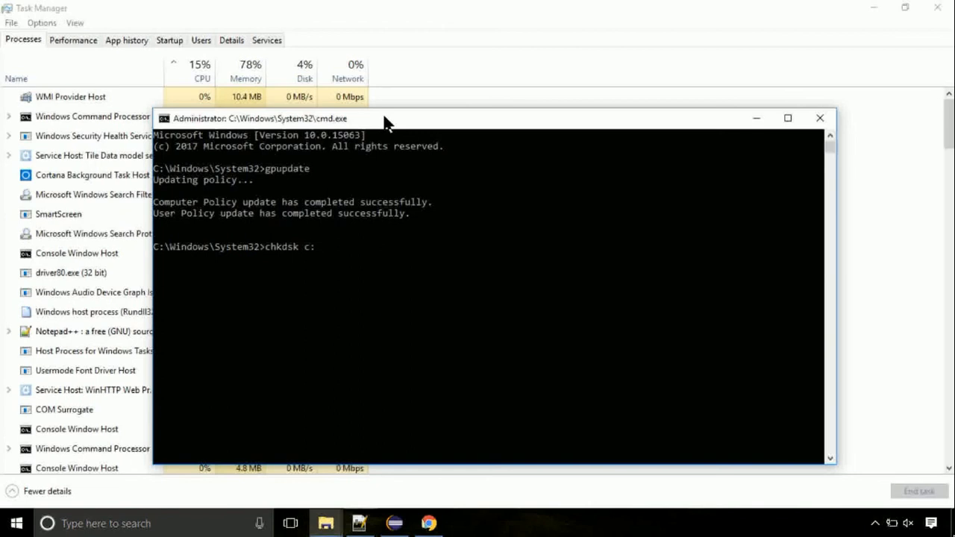